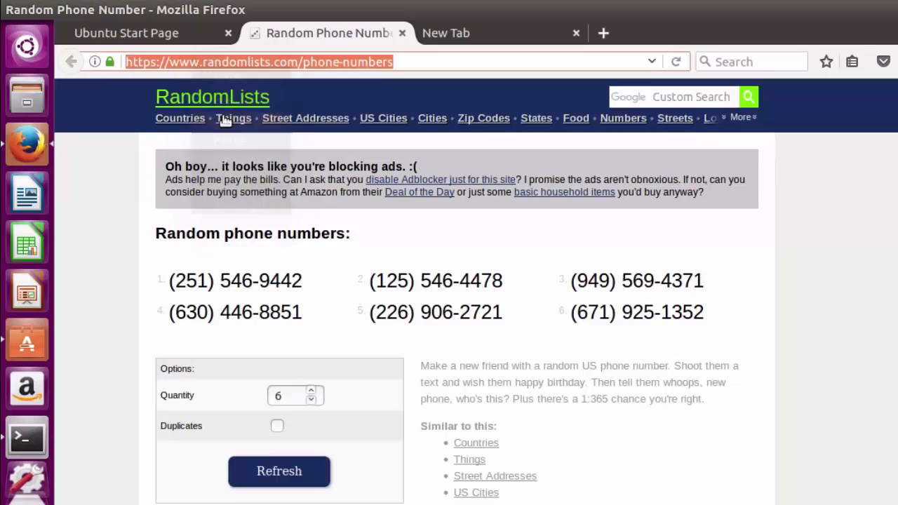
pyautogui.moveTo(500, 307)
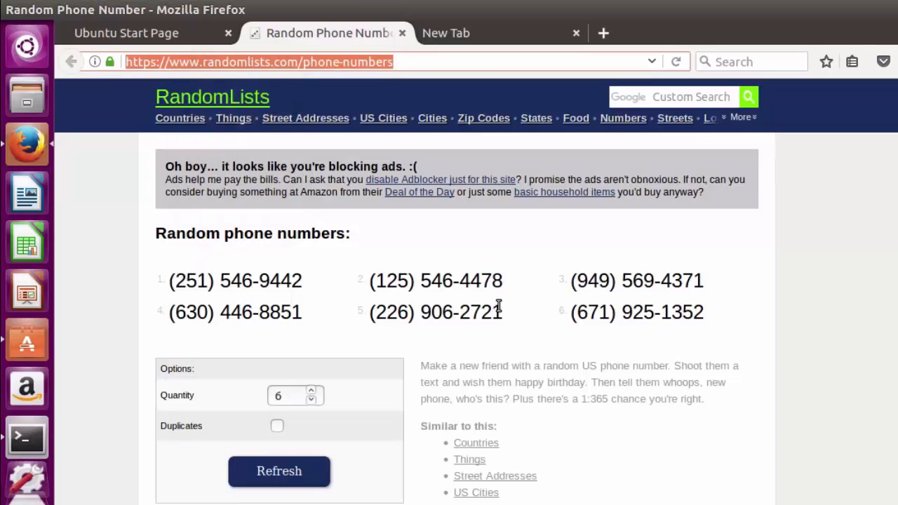
# Load WebDriver and start an automated Chrome session with browser = init_chrome().
pyautogui.click(26, 438)
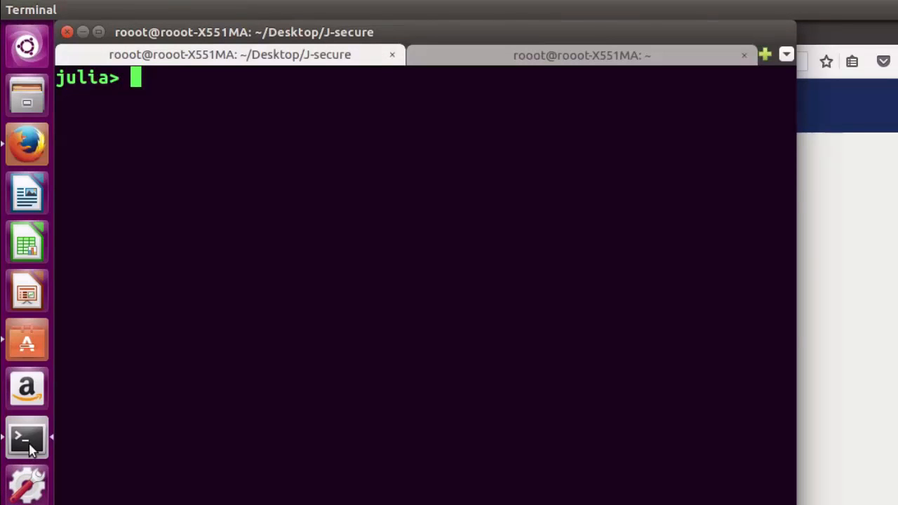
pyautogui.write('using')
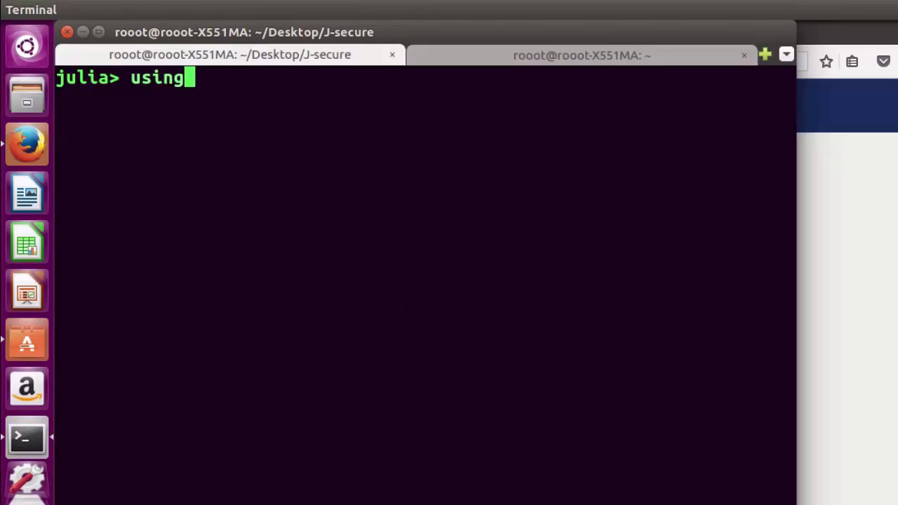
pyautogui.write('WebDriver')
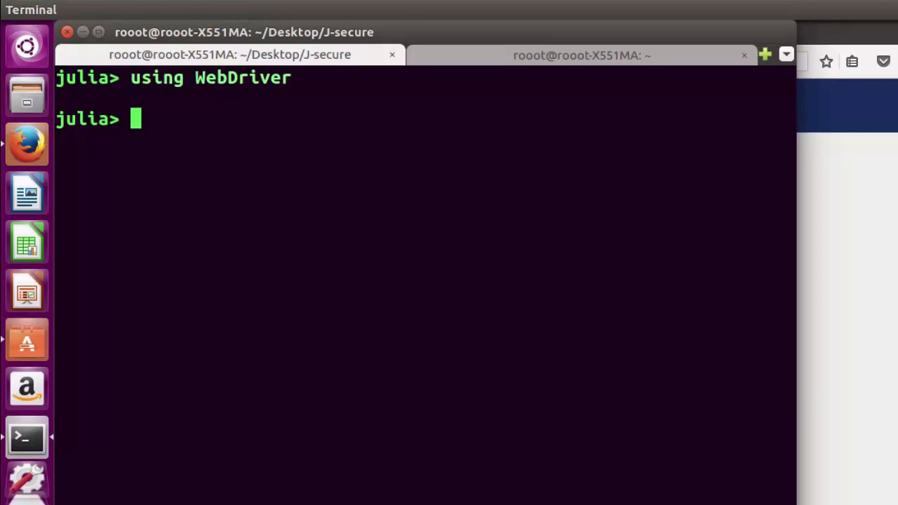
pyautogui.write('browser = init_')
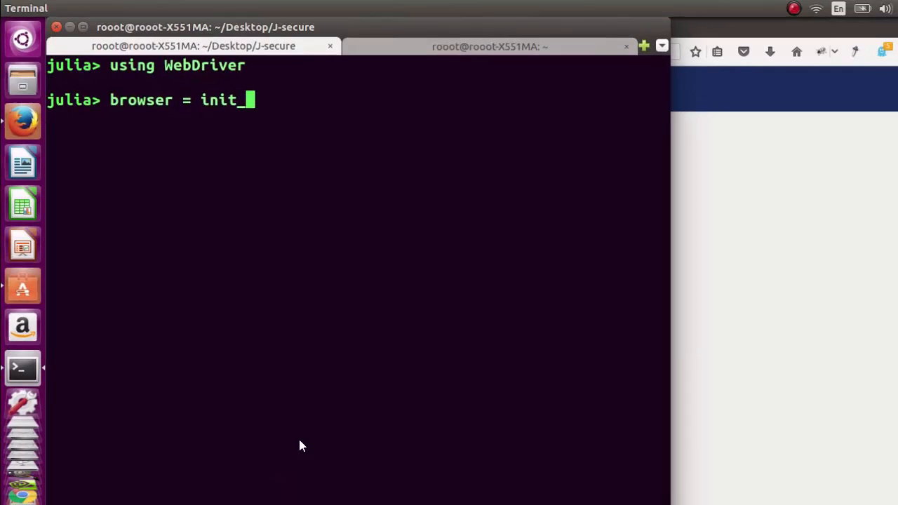
pyautogui.write('chrome(')
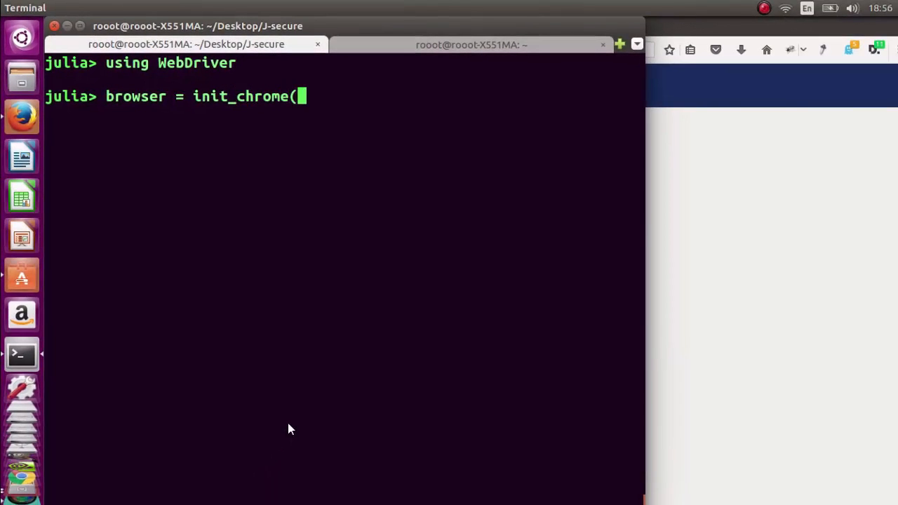
pyautogui.write(')')
pyautogui.write('get')
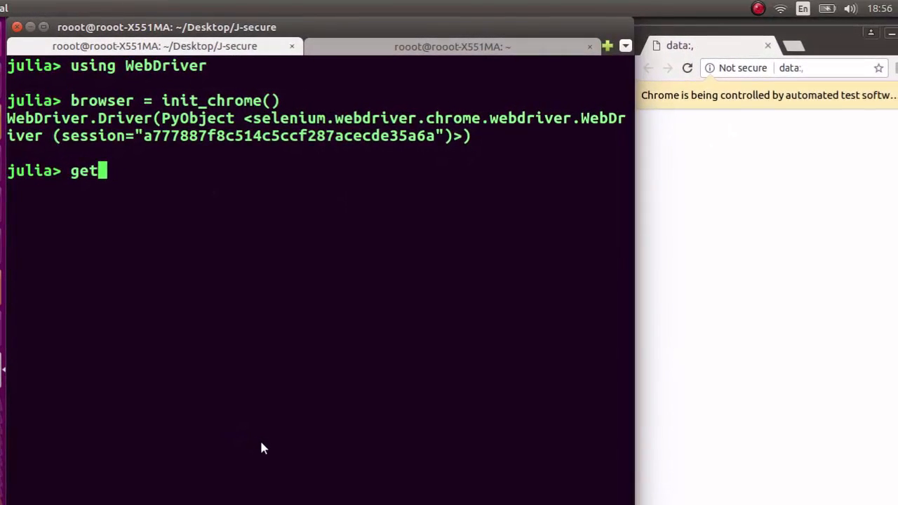
pyautogui.write('(browse')
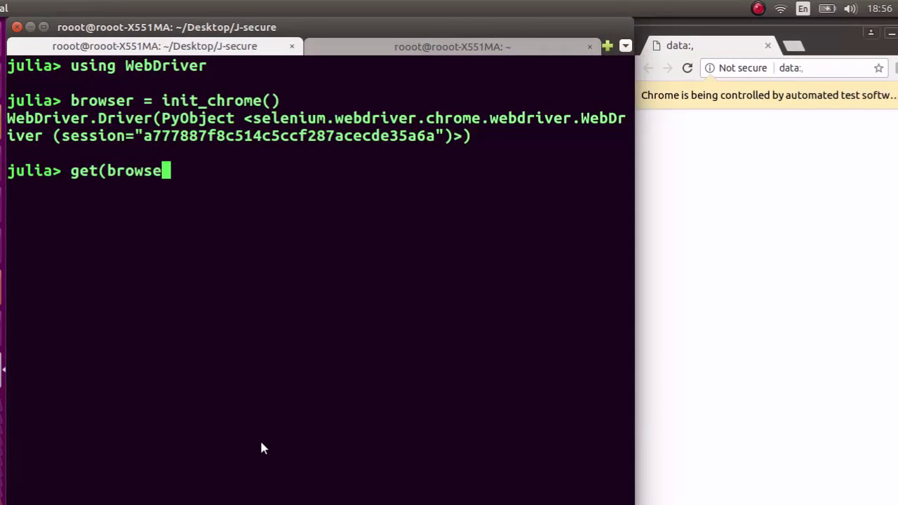
pyautogui.write('r,')
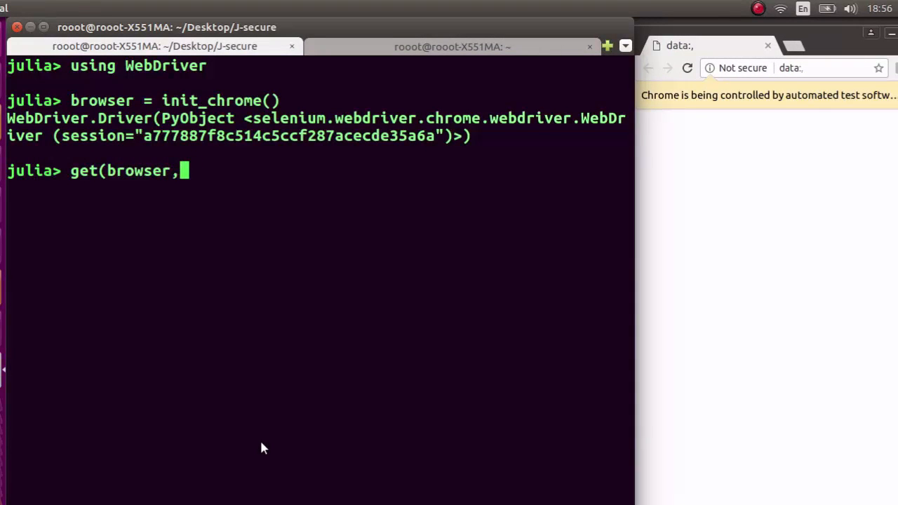
pyautogui.write('"')
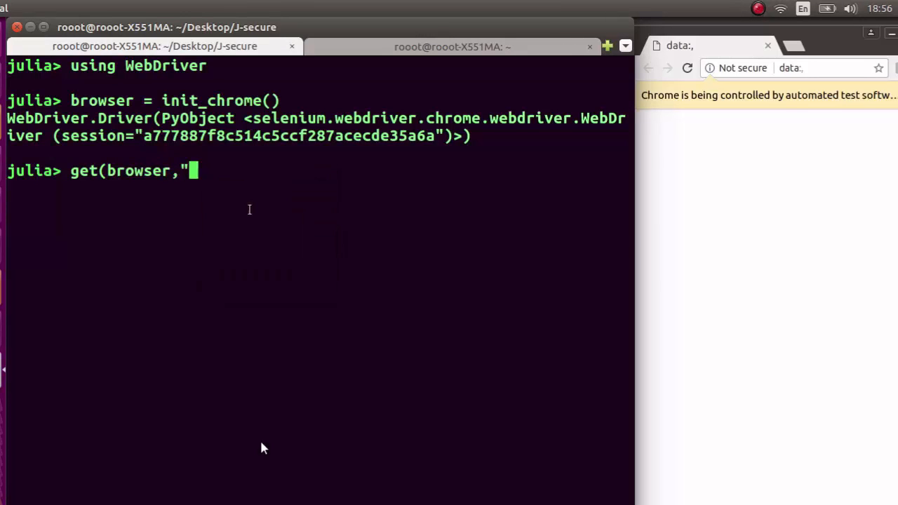
pyautogui.write('https://www.randomlists.com/phone-numbers"')
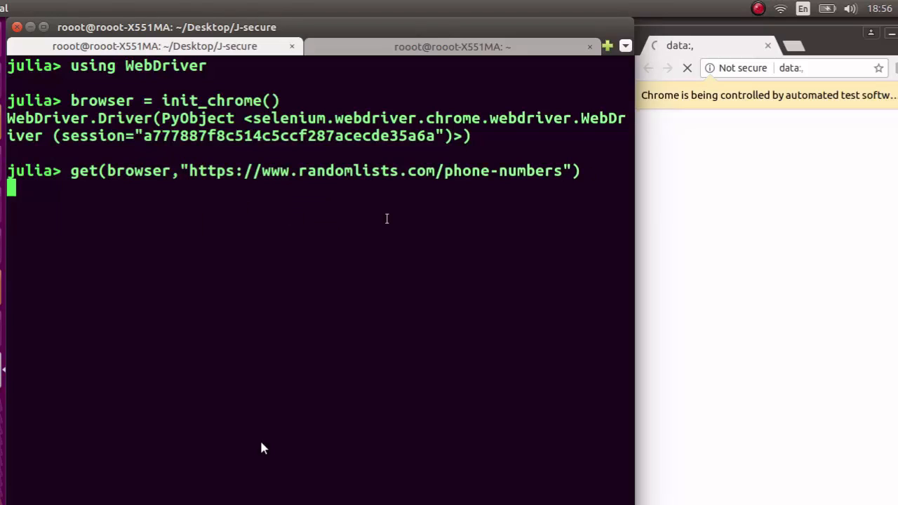
pyautogui.press('Return')
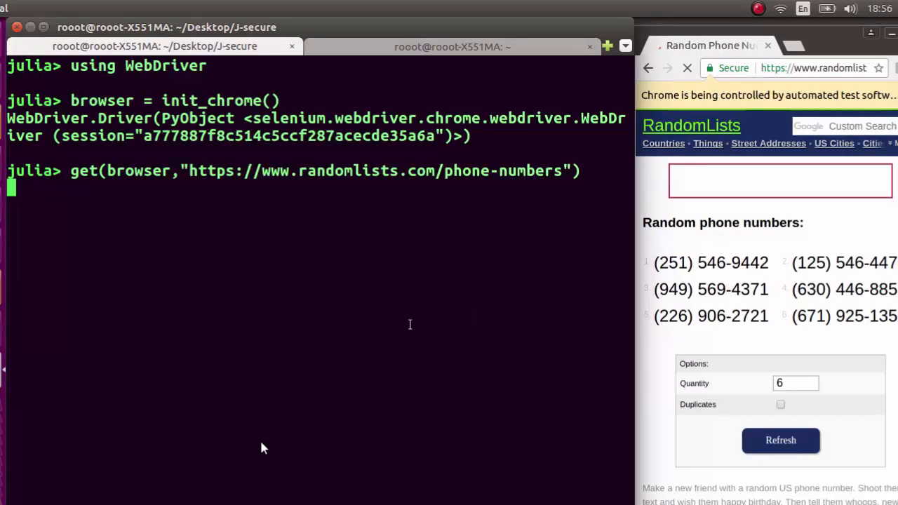
pyautogui.press('Return')
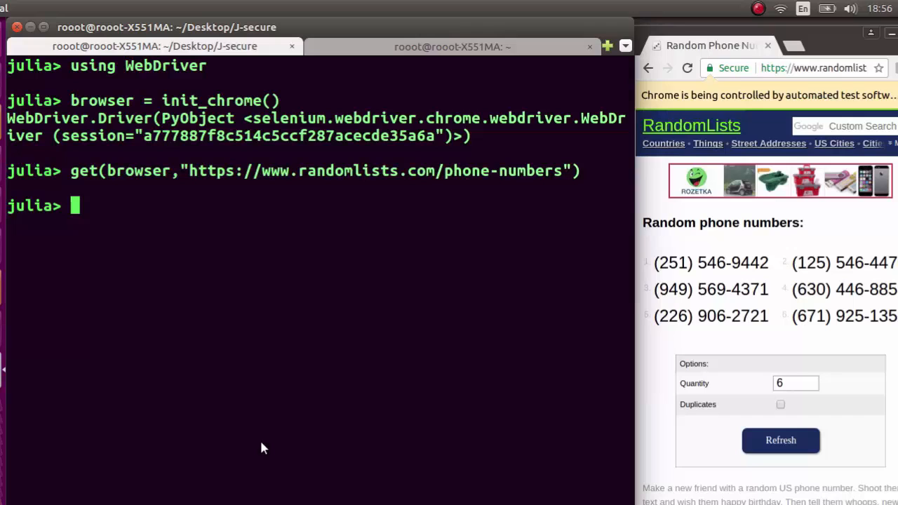
# Sketch a comment and the start of a phonenumbers = ... "pattern" line at the prompt.
pyautogui.write('#reu')
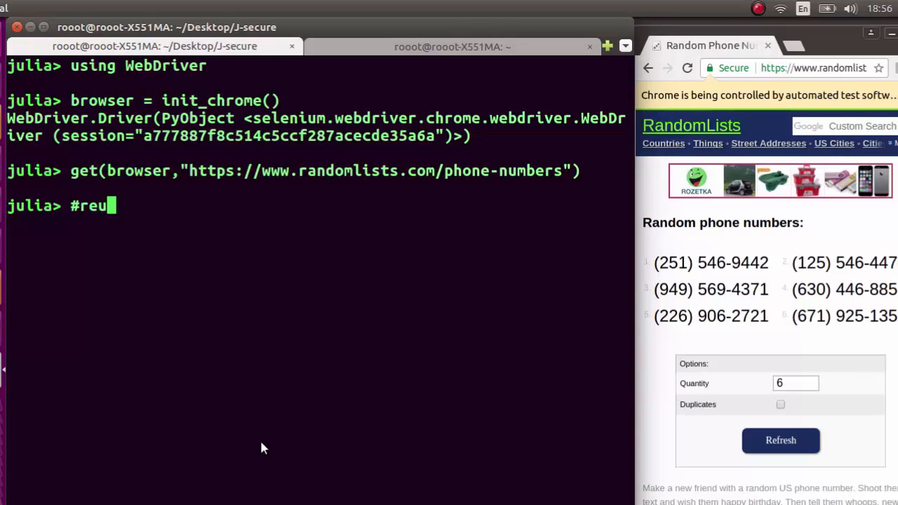
pyautogui.press('BackSpace')
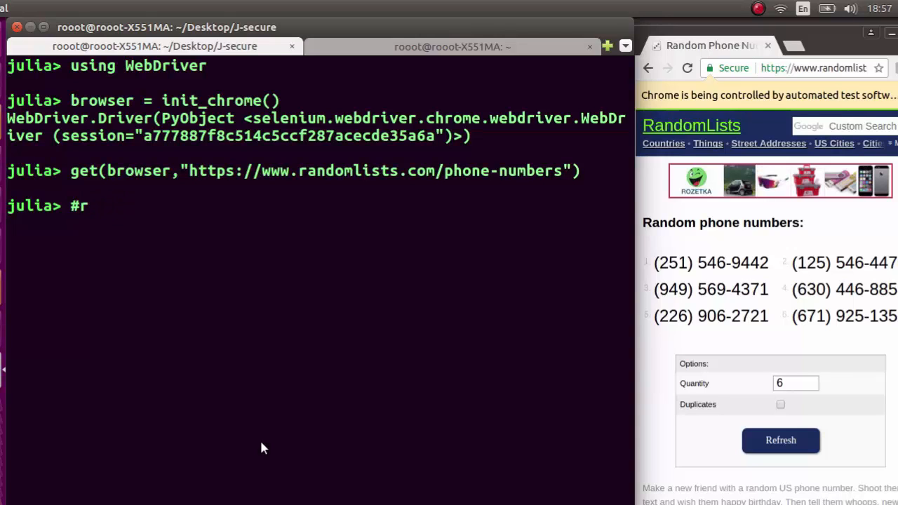
pyautogui.write('"')
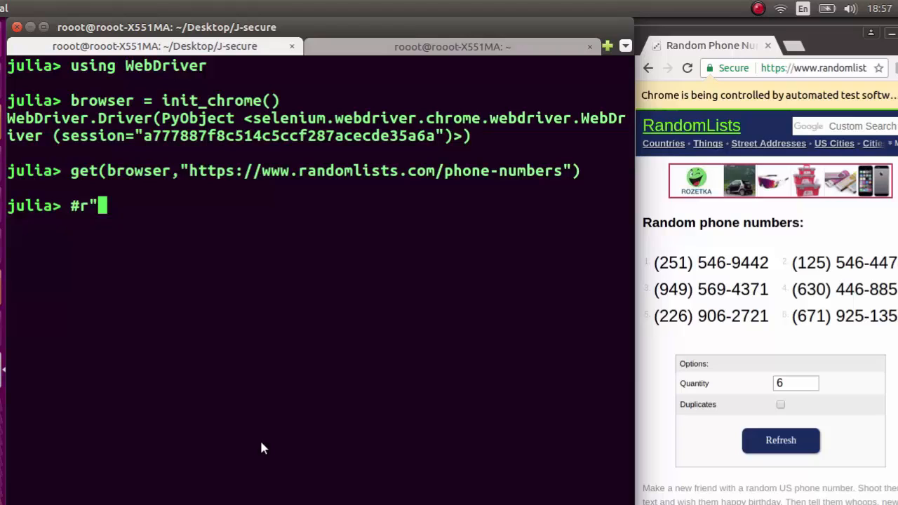
pyautogui.write('pa')
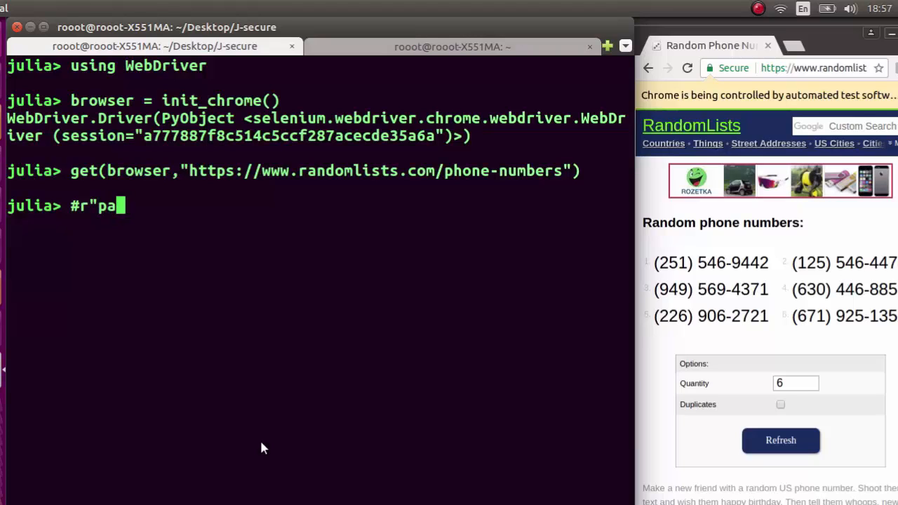
pyautogui.write('ttern"')
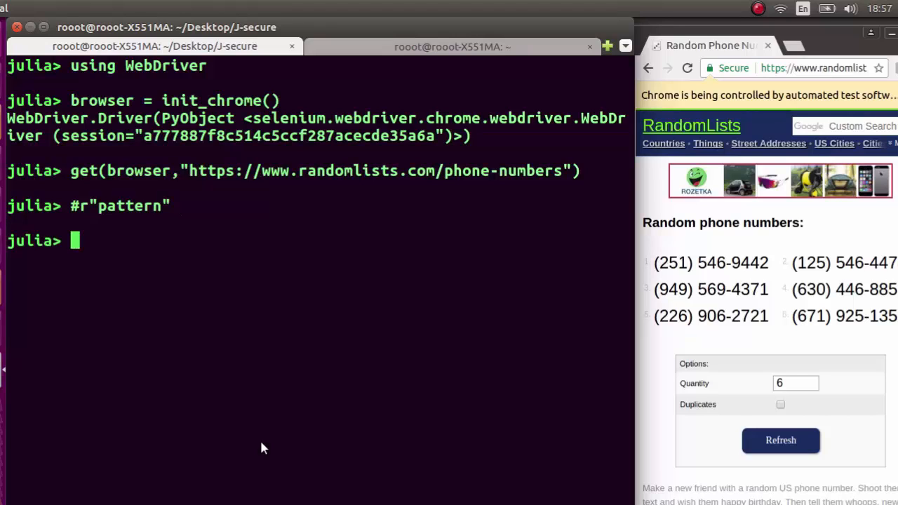
pyautogui.write('phone')
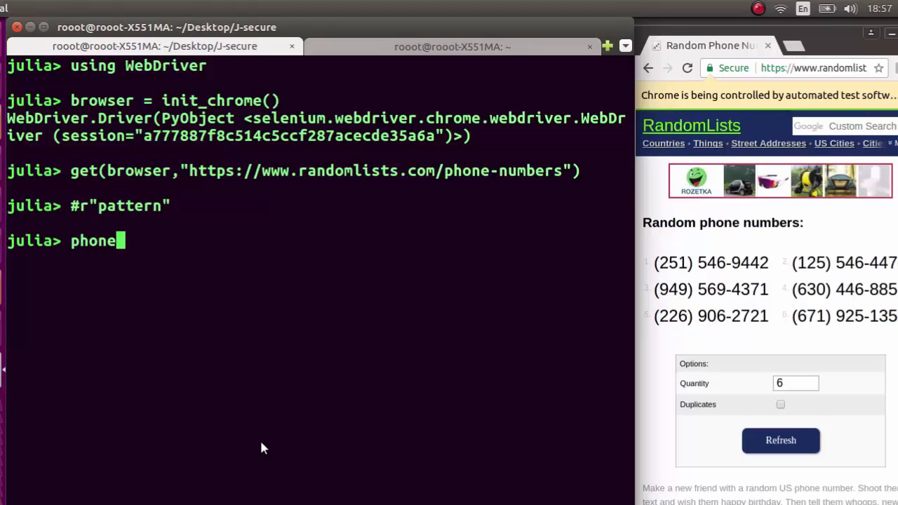
pyautogui.write('numbers =')
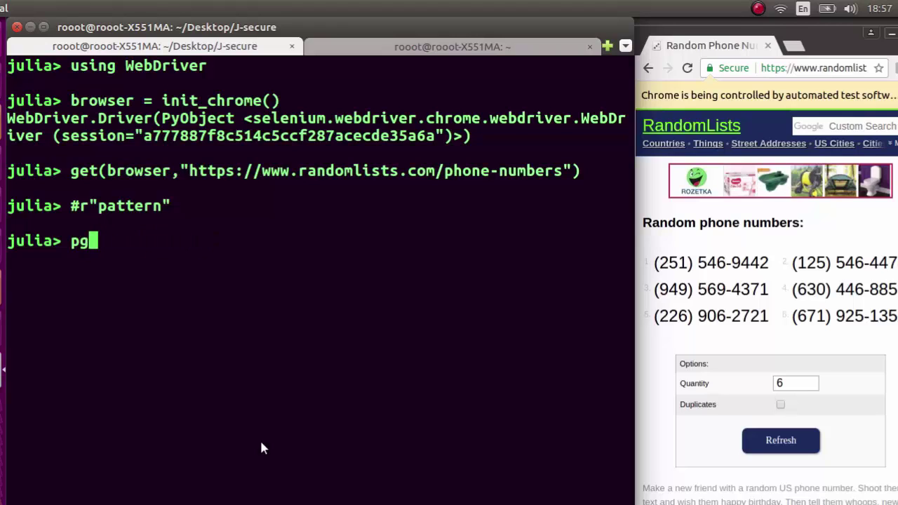
# Capture the page HTML with pgsource = page_source(browser).
pyautogui.write('source =')
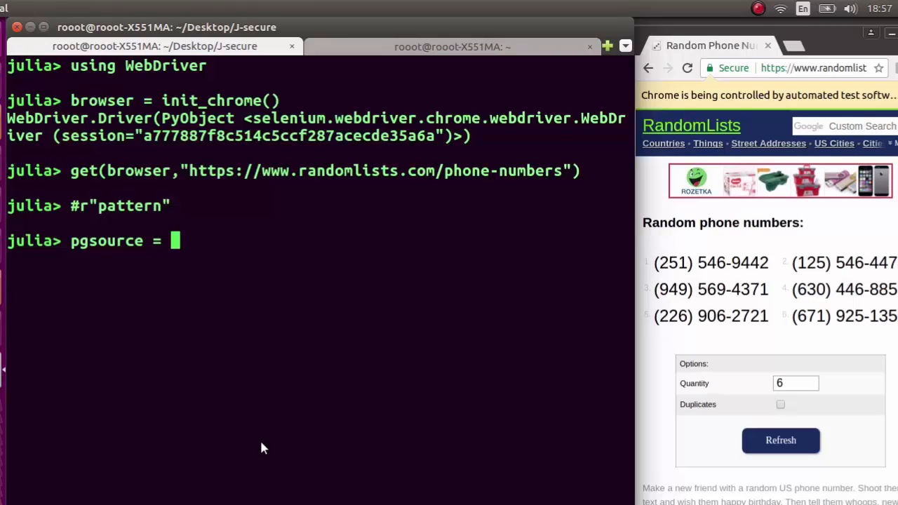
pyautogui.write('page_sou')
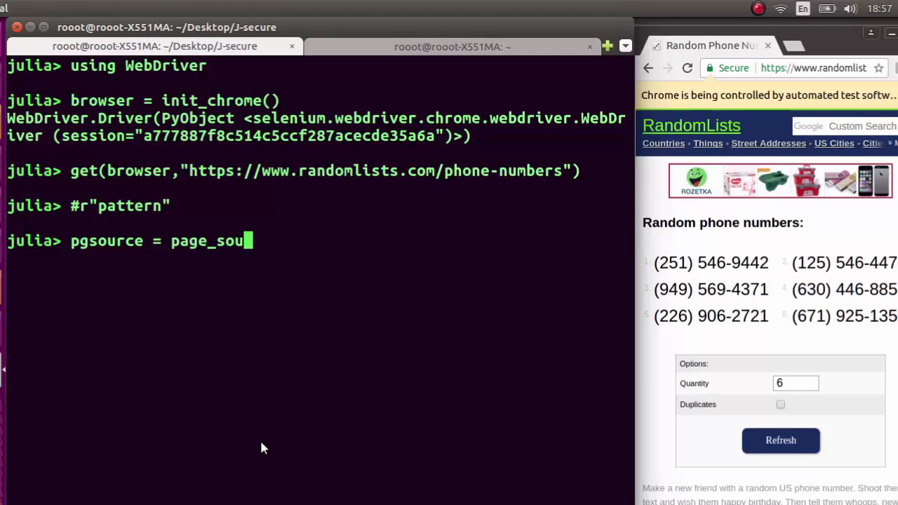
pyautogui.write('rce(')
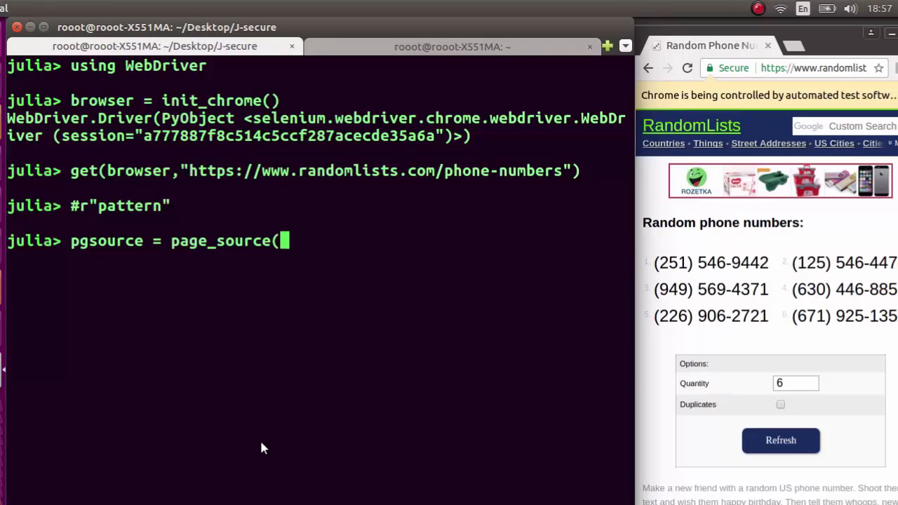
pyautogui.write('browser)')
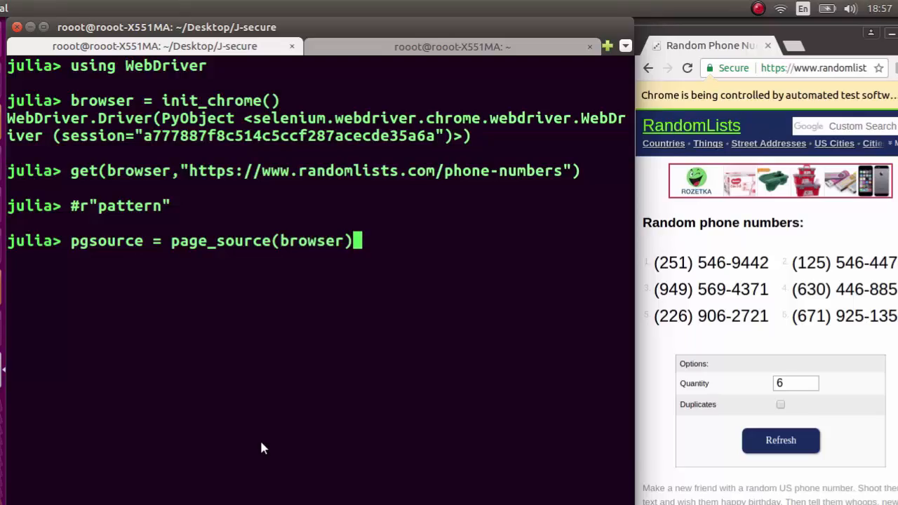
pyautogui.press('Return')
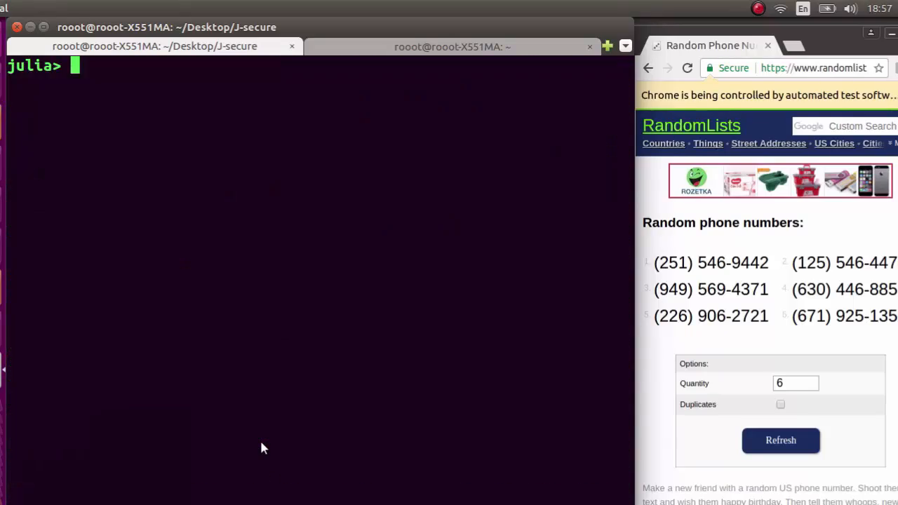
# Begin phonenumbers = matchall(r"[(][\d]{3}... matching the (251) area-code shape.
pyautogui.write('pgsource = page_source(browser)')
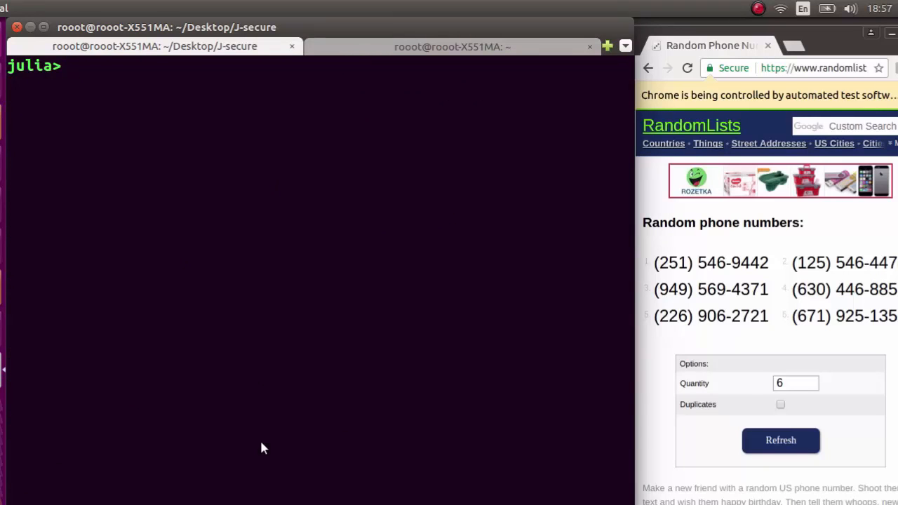
pyautogui.write('phone')
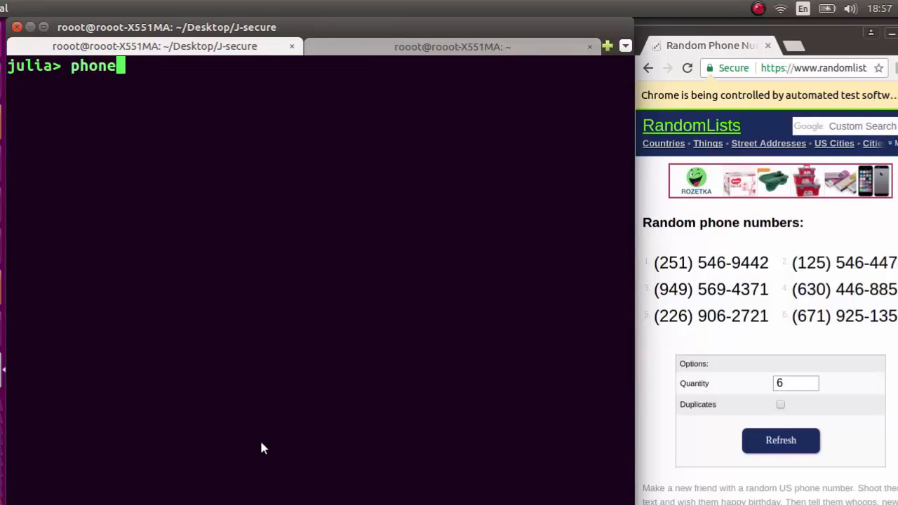
pyautogui.write('numbers')
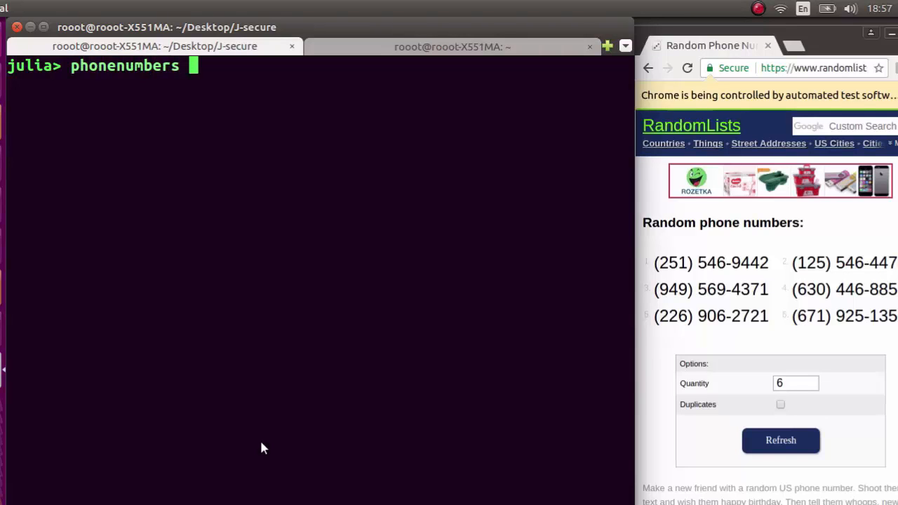
pyautogui.write('= matcha')
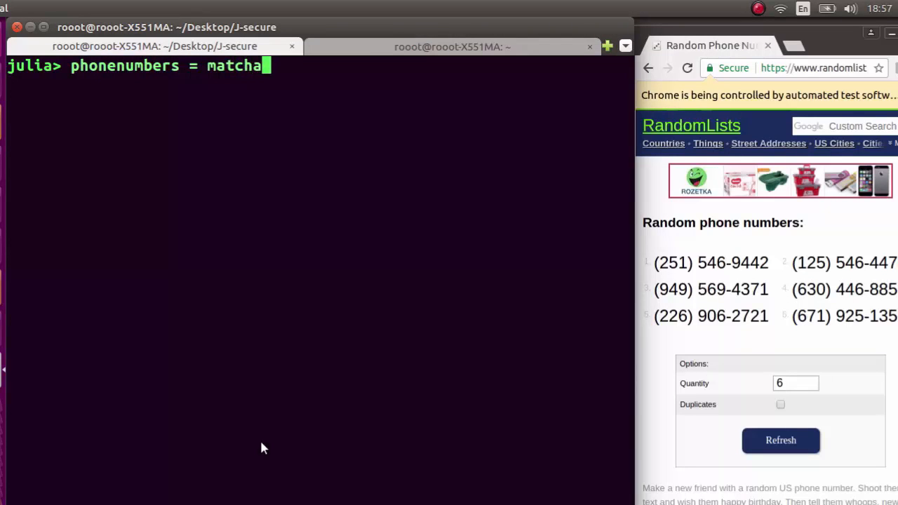
pyautogui.write('ll(')
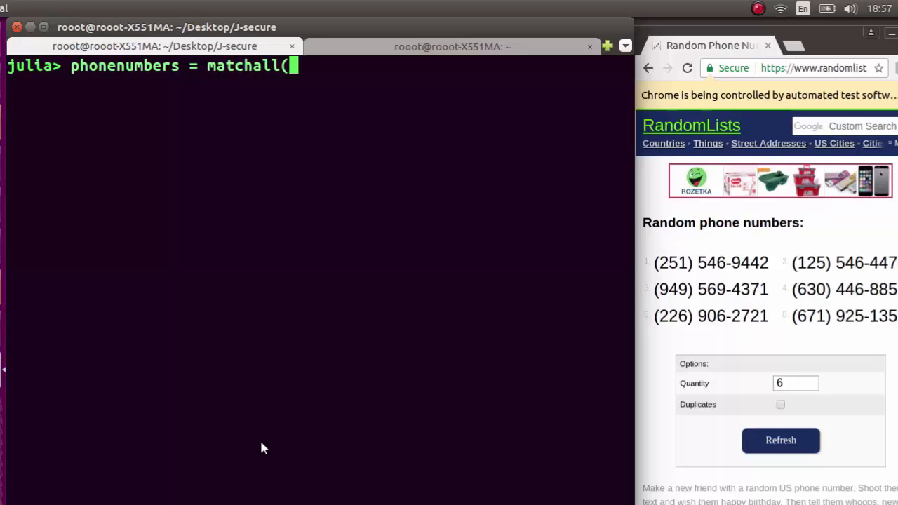
pyautogui.write(')')
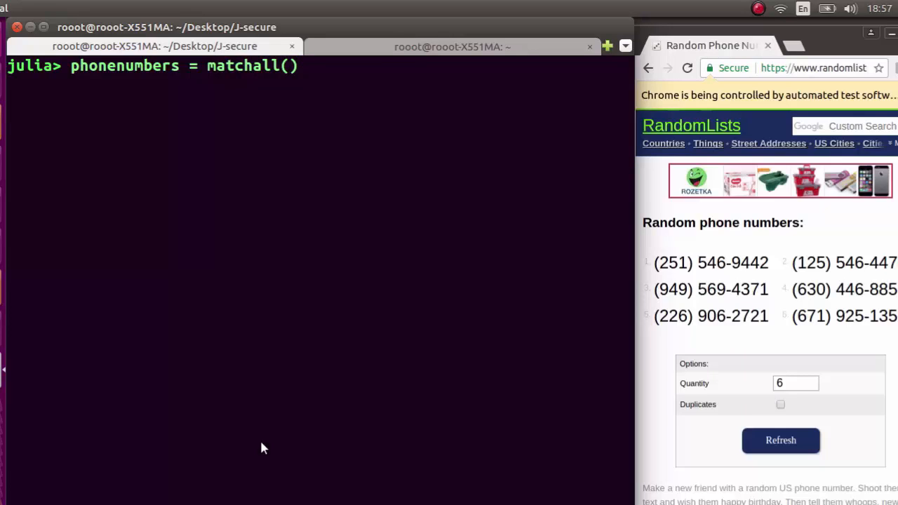
pyautogui.write('r')
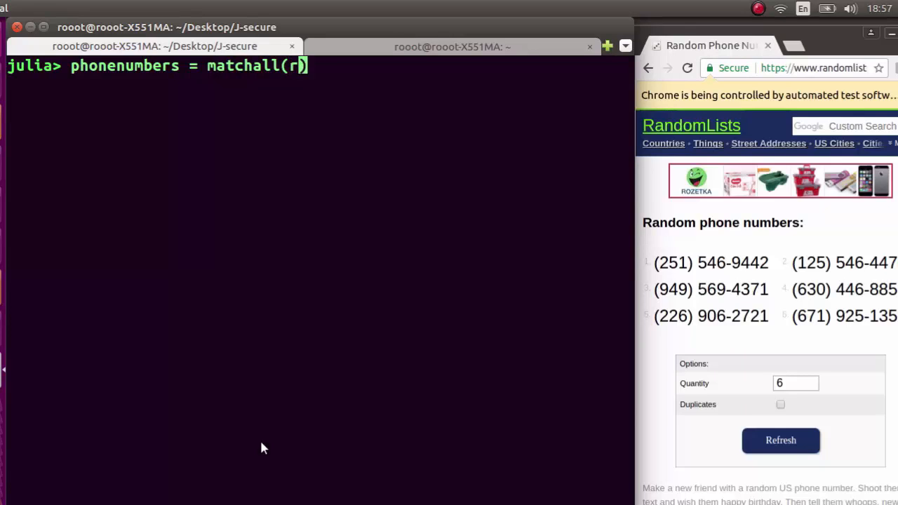
pyautogui.write('"')
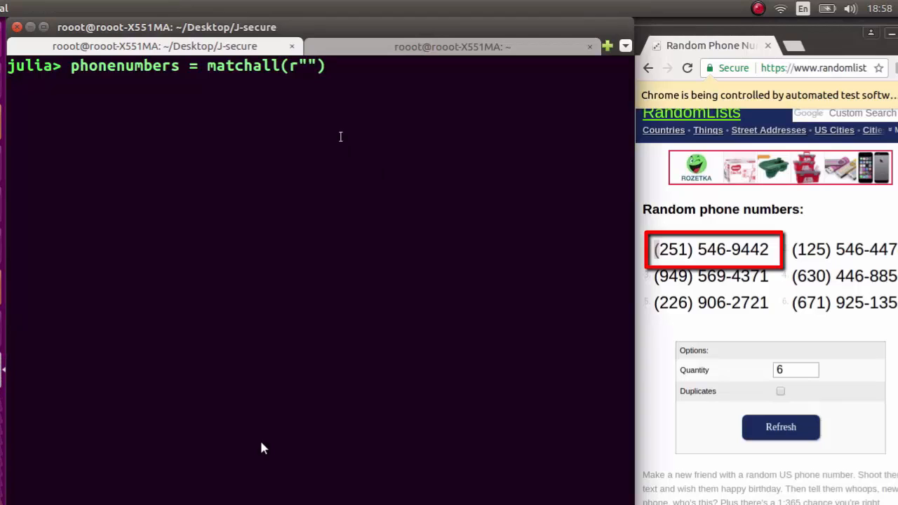
pyautogui.write('[(]')
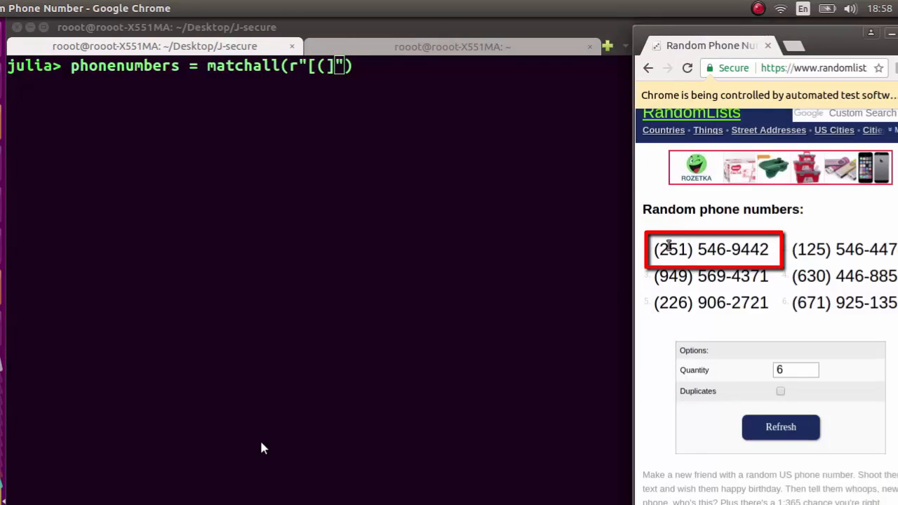
pyautogui.doubleClick(672, 250)
pyautogui.write('[\\d')
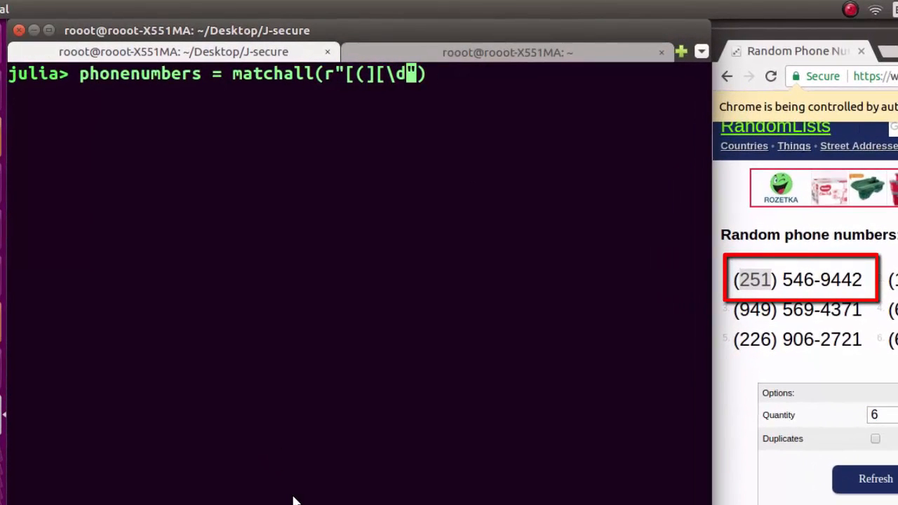
pyautogui.write('{')
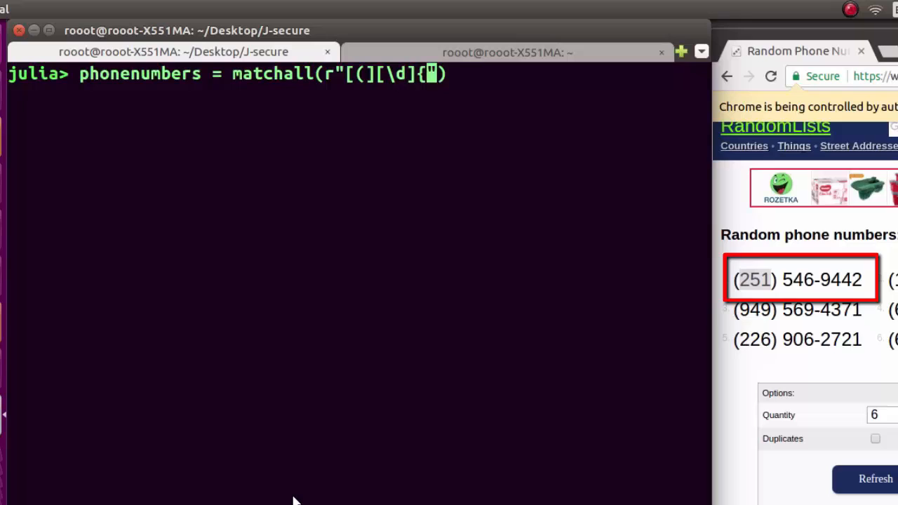
pyautogui.write('3}')
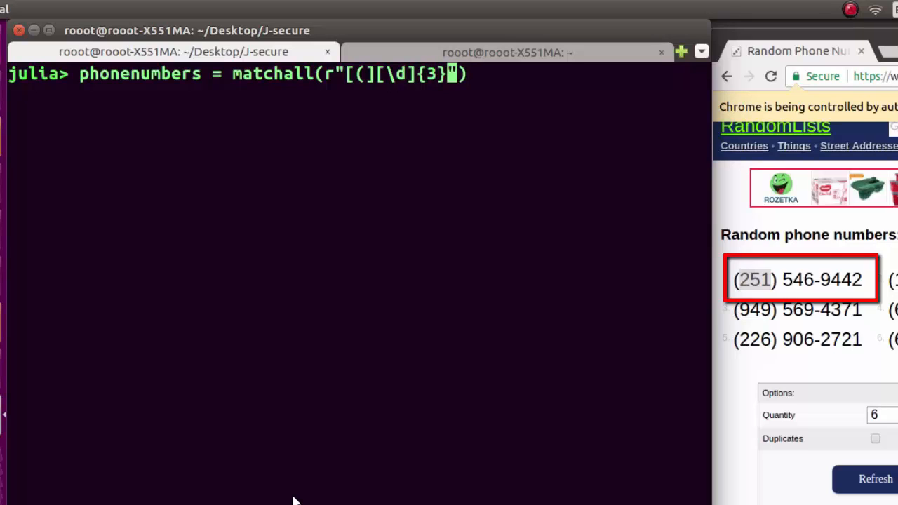
pyautogui.write('[)')
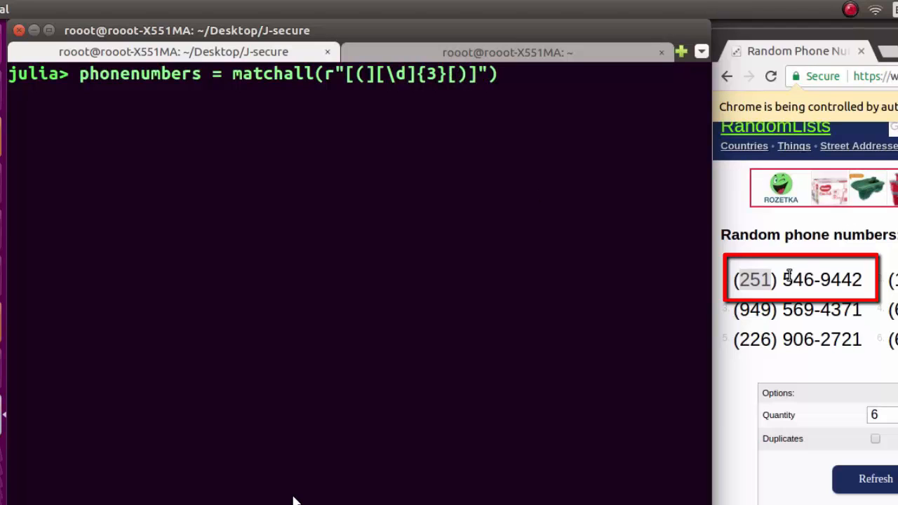
# Finish the regex with [)][\s][\d]{3}-[\d]{4}" for the 546-9442 part.
pyautogui.rightClick(788, 278)
pyautogui.write('[')
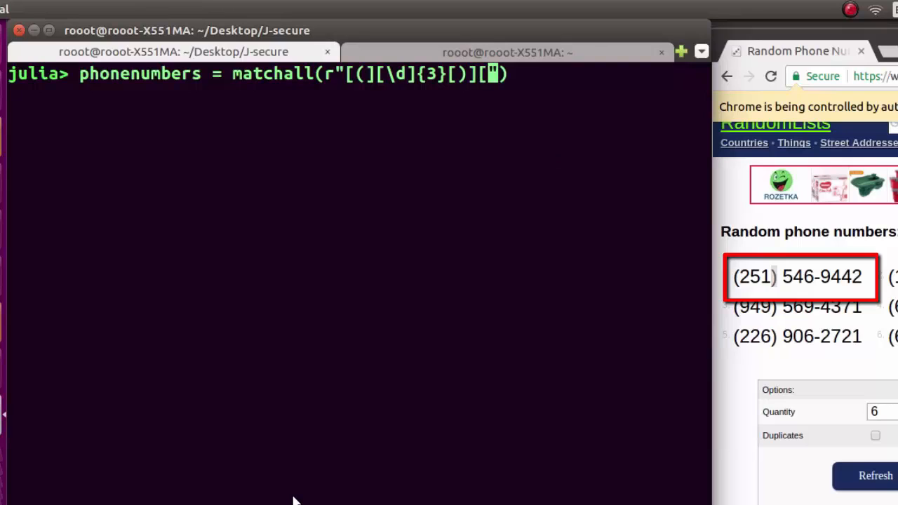
pyautogui.write('\\')
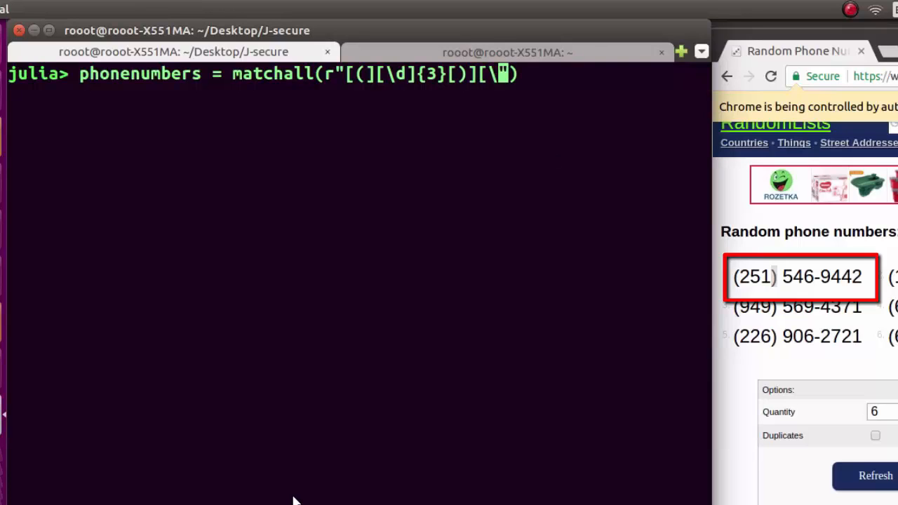
pyautogui.write('\\s][')
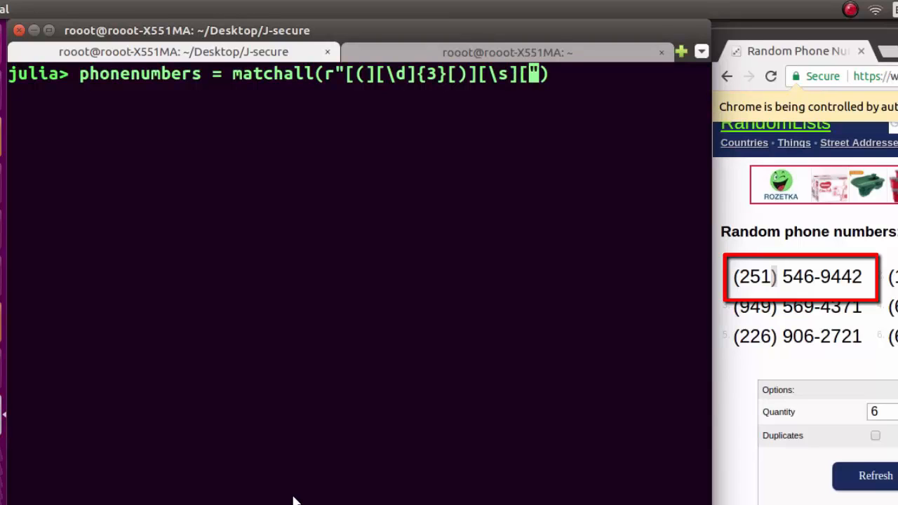
pyautogui.write('\\d\\')
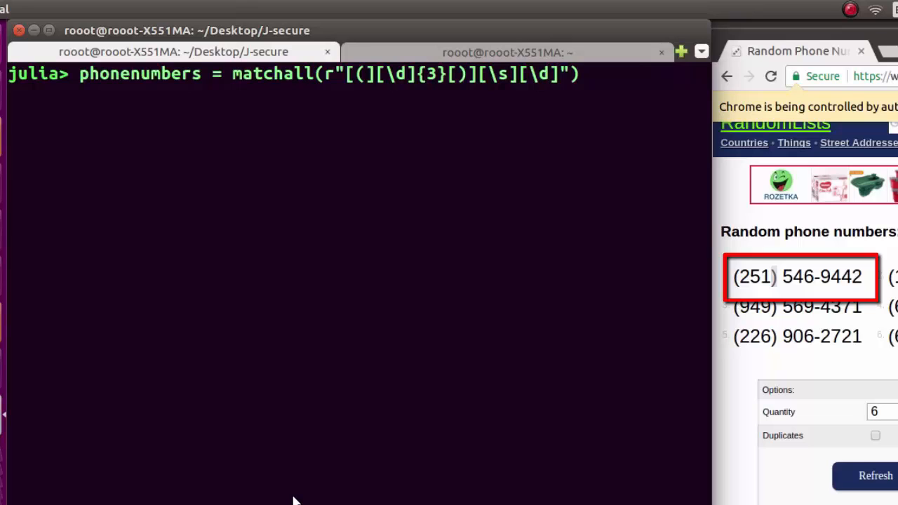
pyautogui.write('{3}')
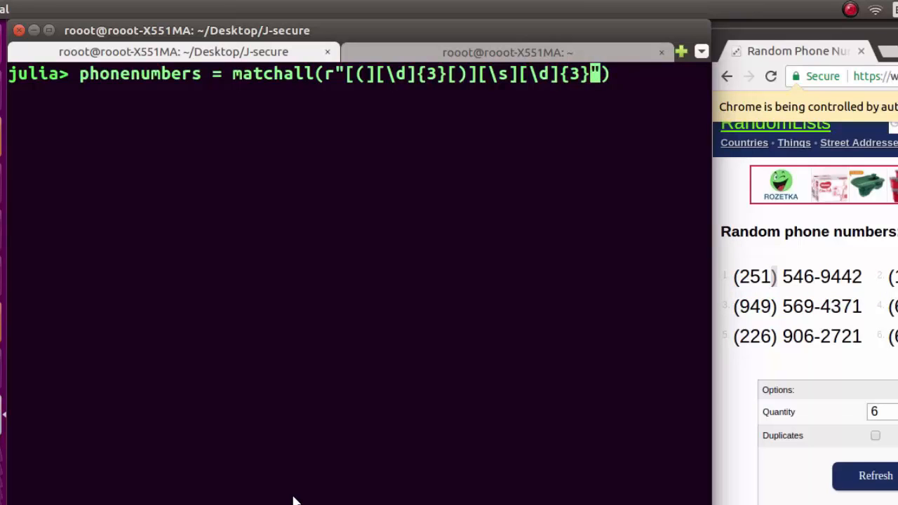
pyautogui.write('-')
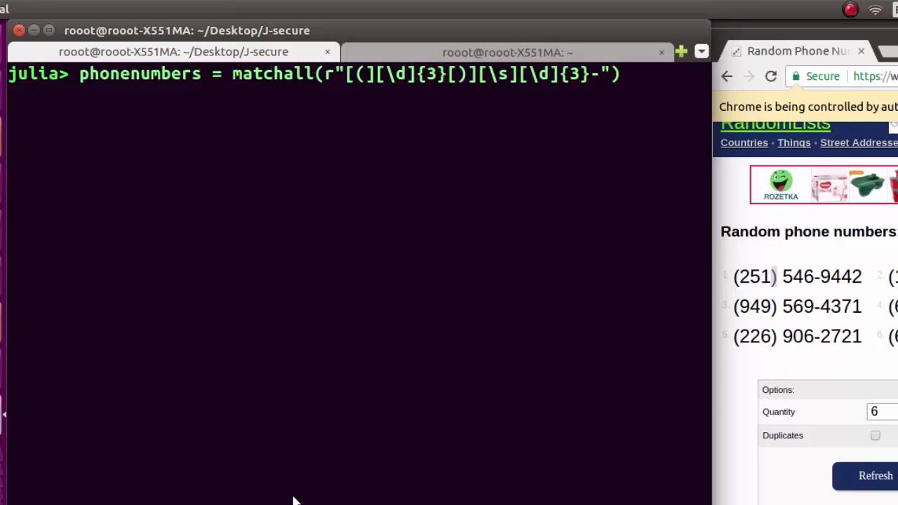
pyautogui.write('[')
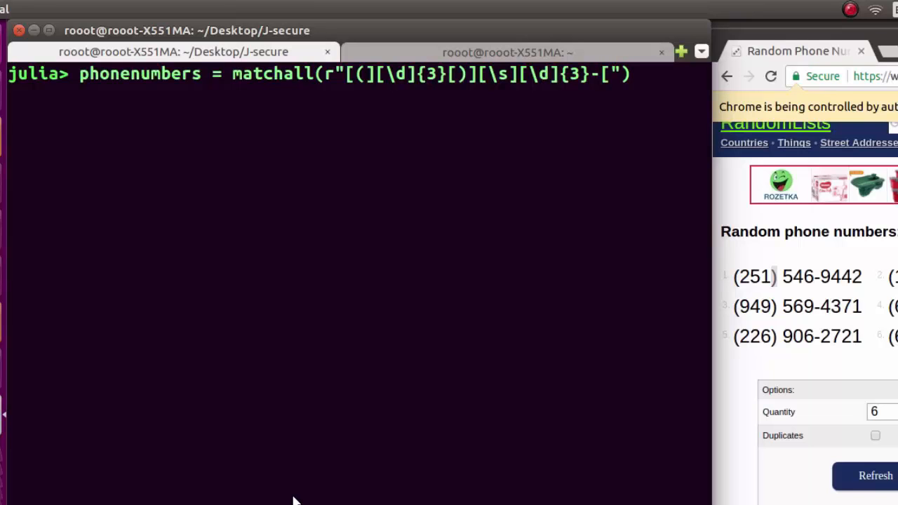
pyautogui.write('\\d')
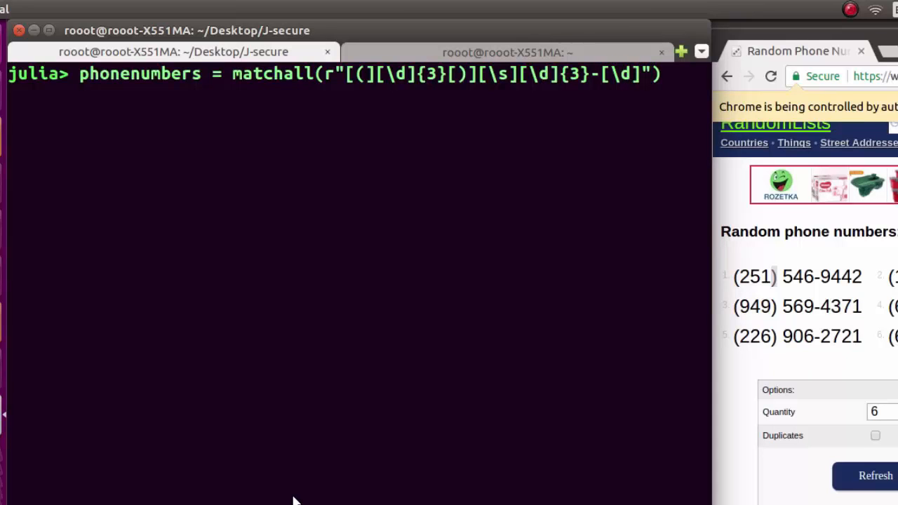
pyautogui.write('{4}')
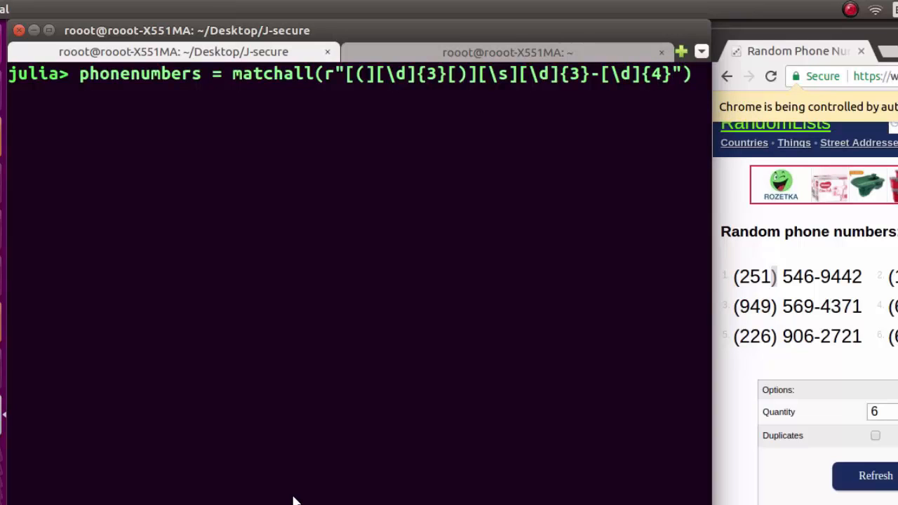
pyautogui.write(',pa')
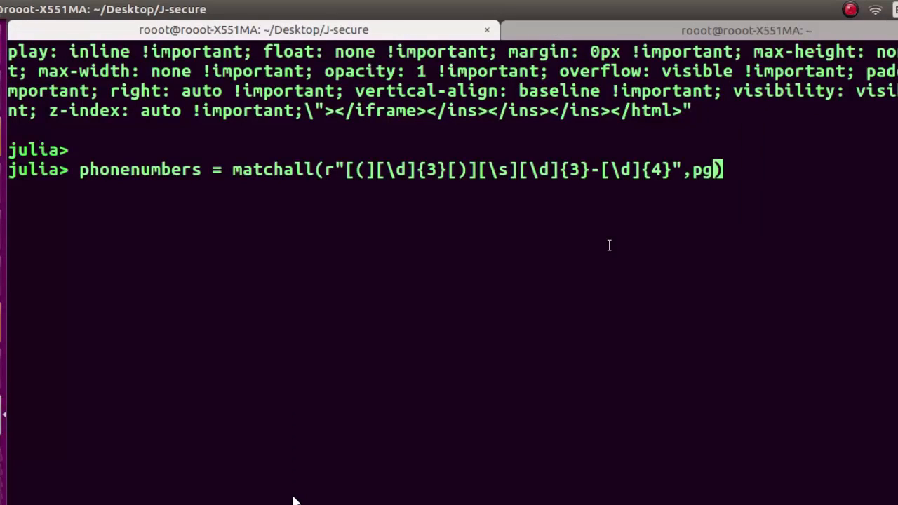
# Run matchall on pgsource, returning the 6-element array of phone numbers.
pyautogui.write('source')
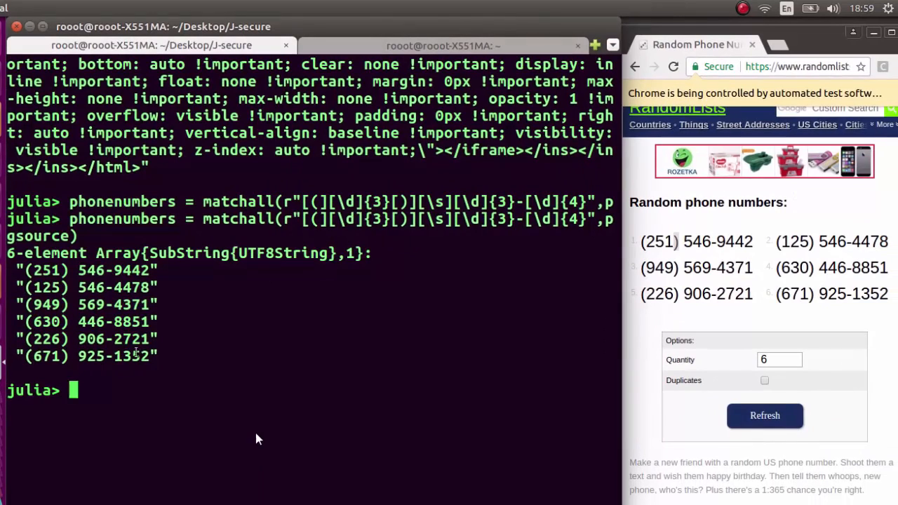
pyautogui.moveTo(21, 270); pyautogui.dragTo(158, 357)
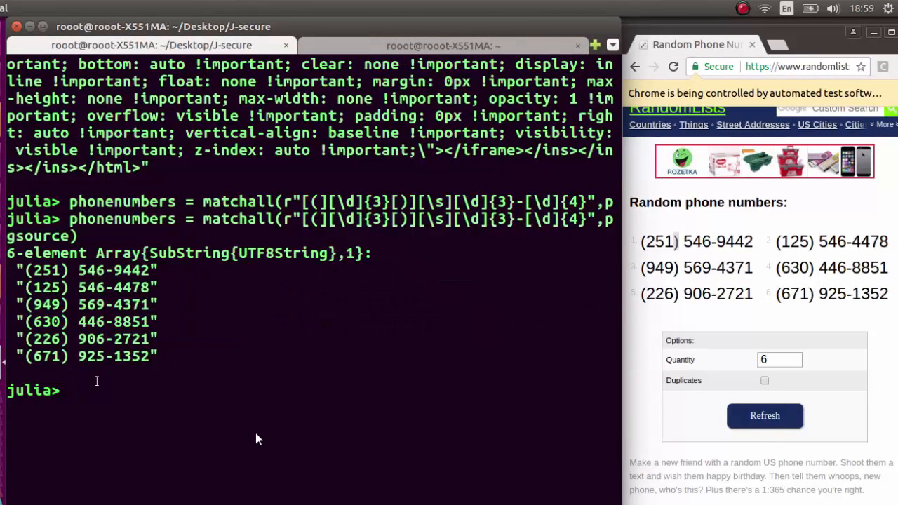
# Start an open("newdatas.txt","w") do f block for writing.
pyautogui.write('op')
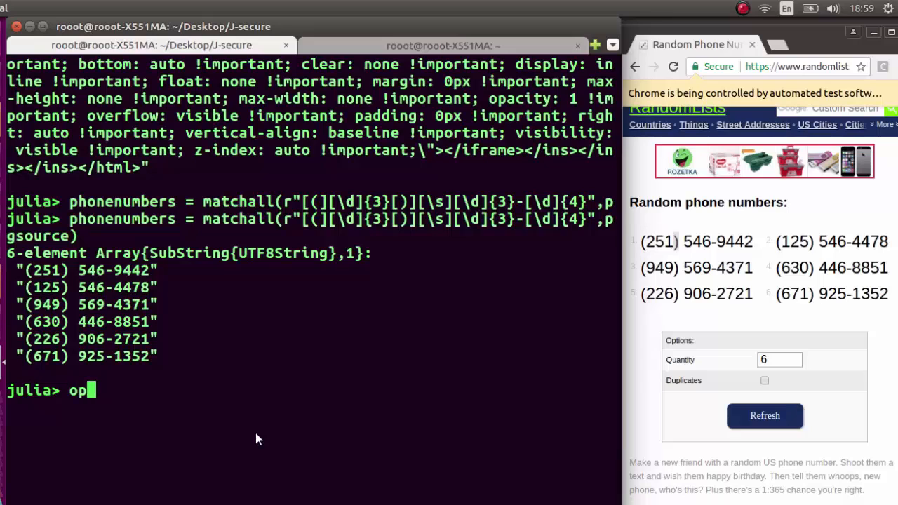
pyautogui.write('en("new')
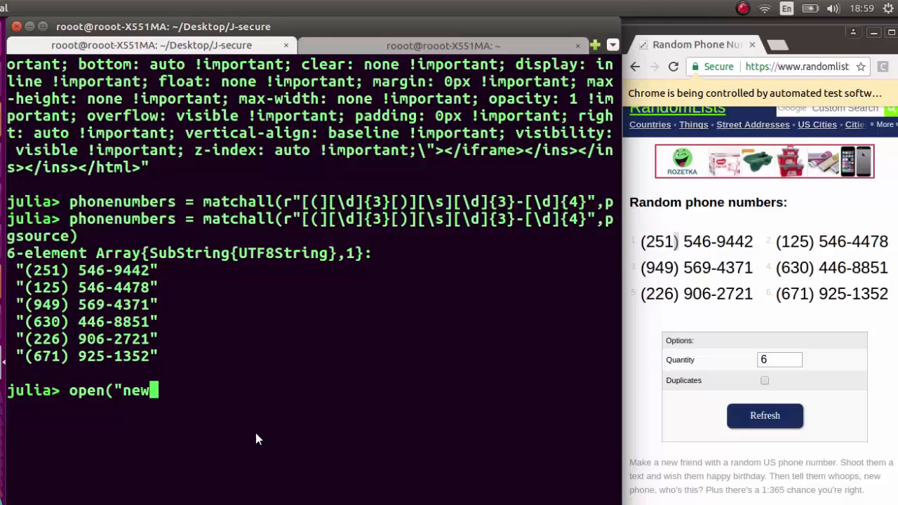
pyautogui.write('data')
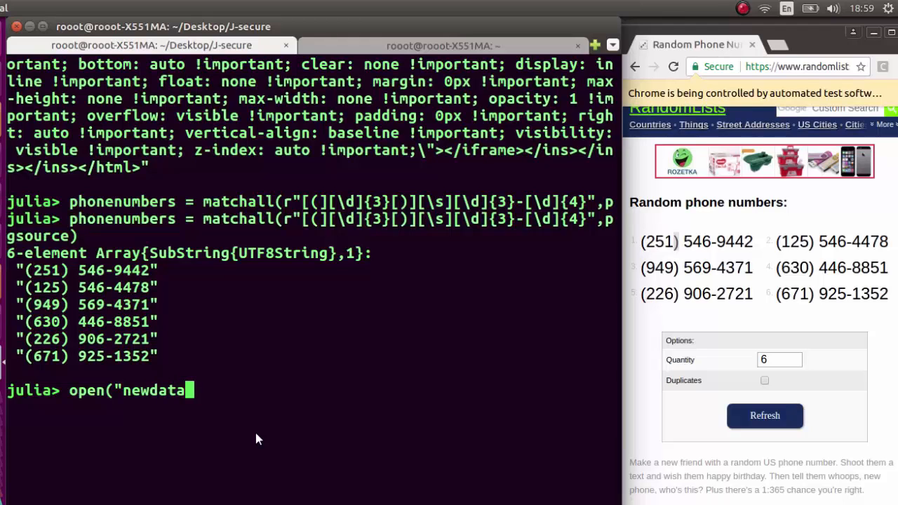
pyautogui.write('r')
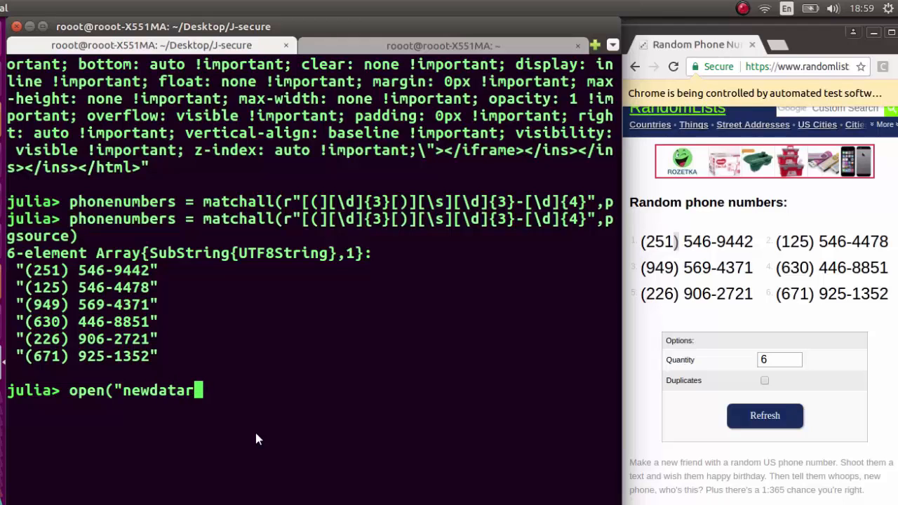
pyautogui.write('s.')
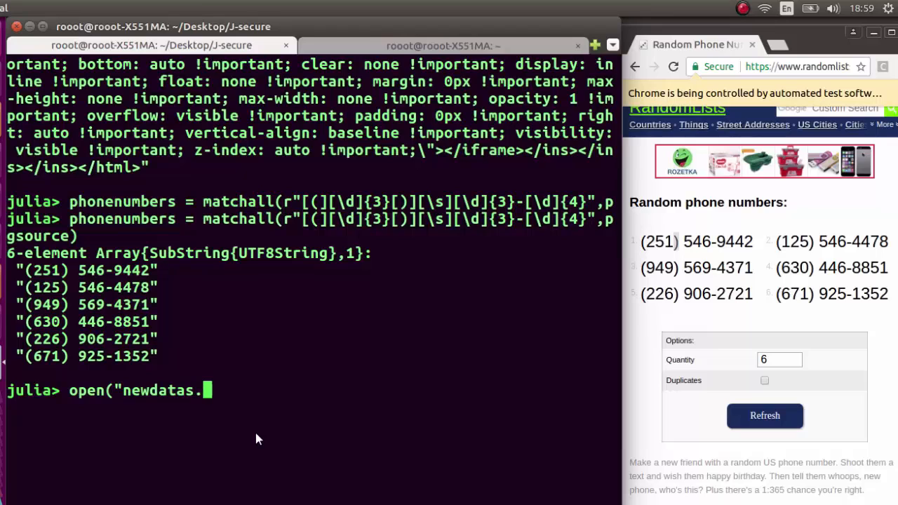
pyautogui.write('txt')
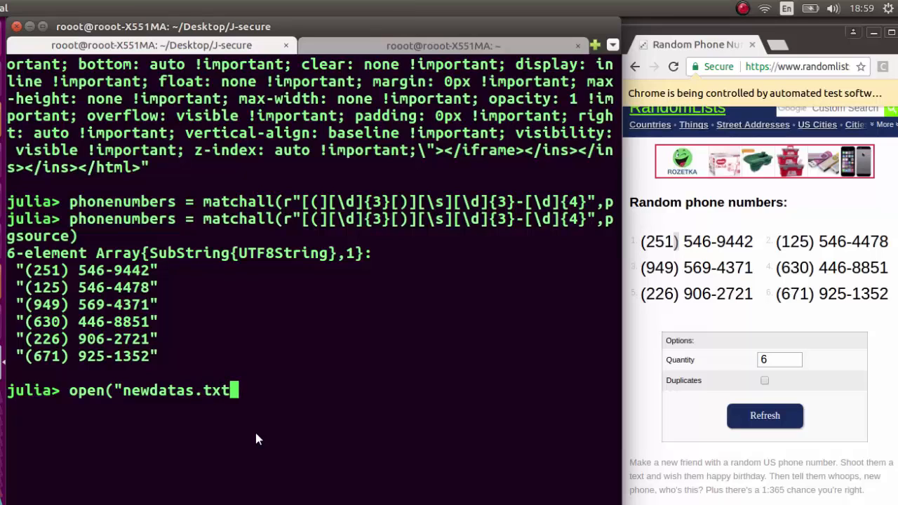
pyautogui.write('",:w')
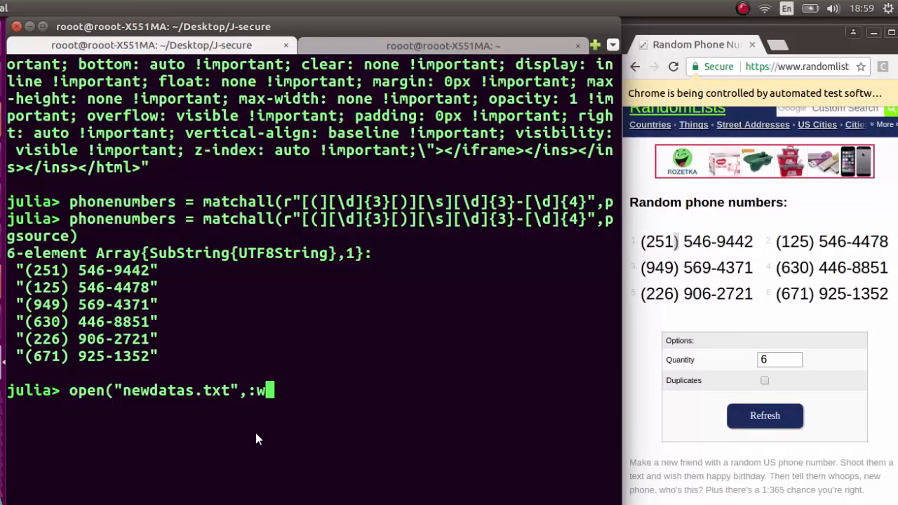
pyautogui.write('"')
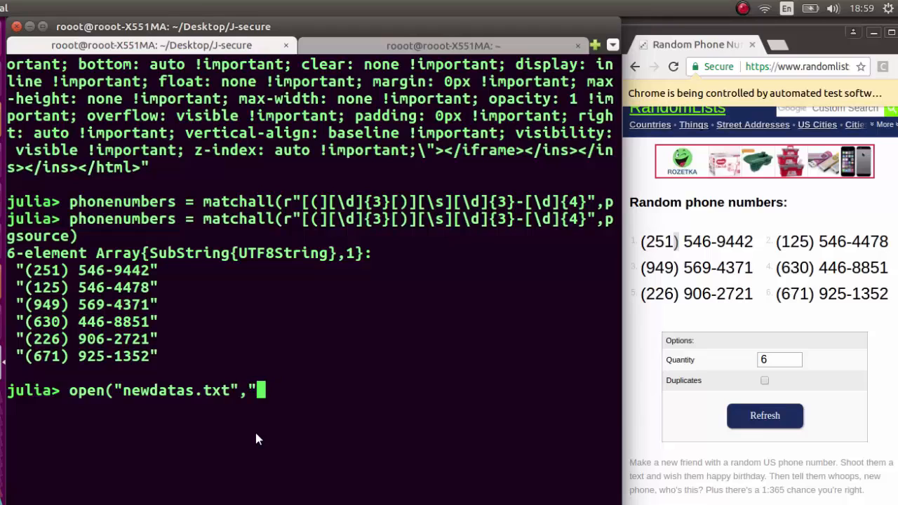
pyautogui.write('w") do f')
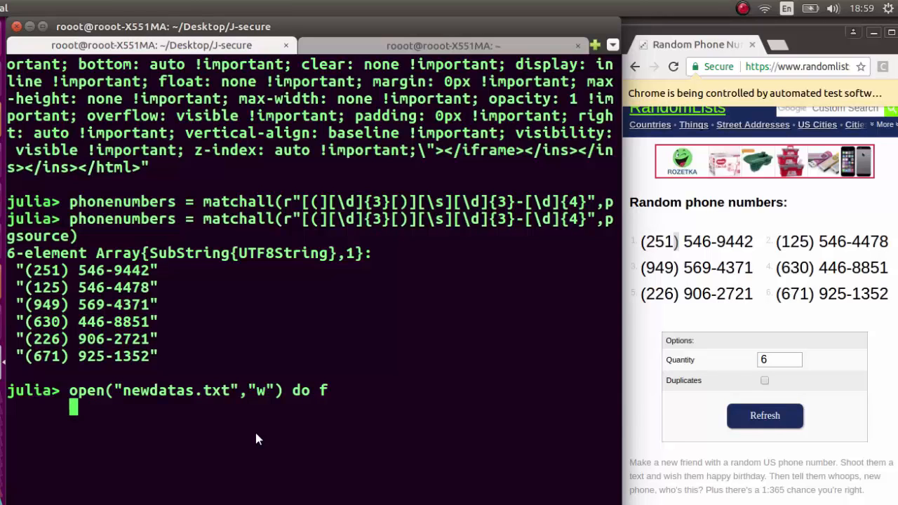
# Write phonenumbers to the file with write(f,phonenumbers), returning 84 bytes.
pyautogui.write('writ')
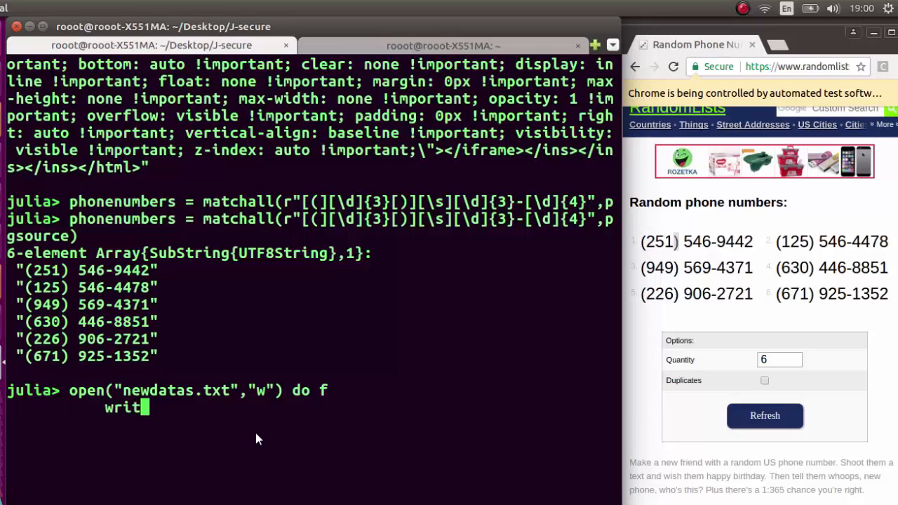
pyautogui.write('e(f,')
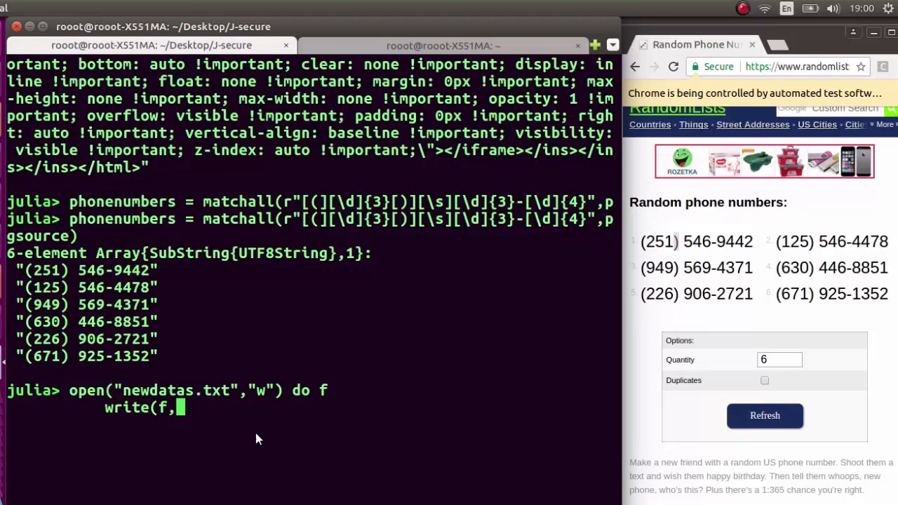
pyautogui.write('ph')
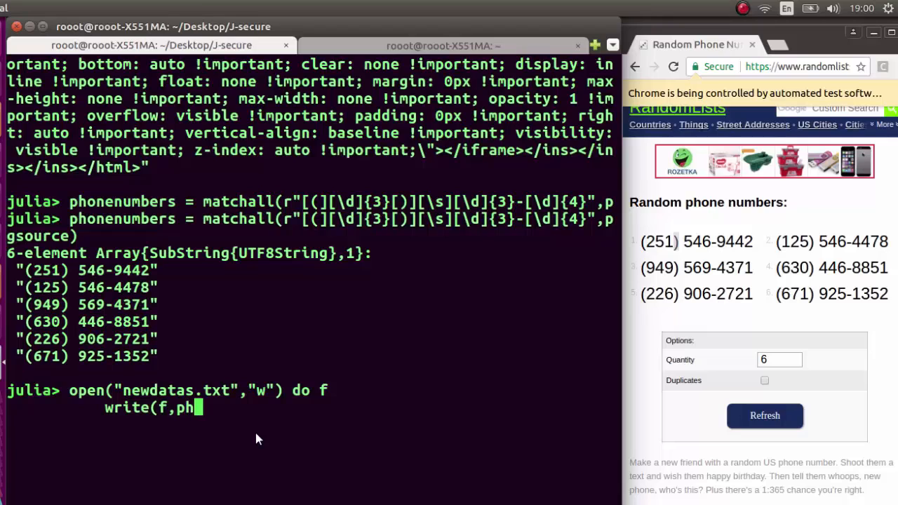
pyautogui.write('onenumbers')
pyautogui.write('end')
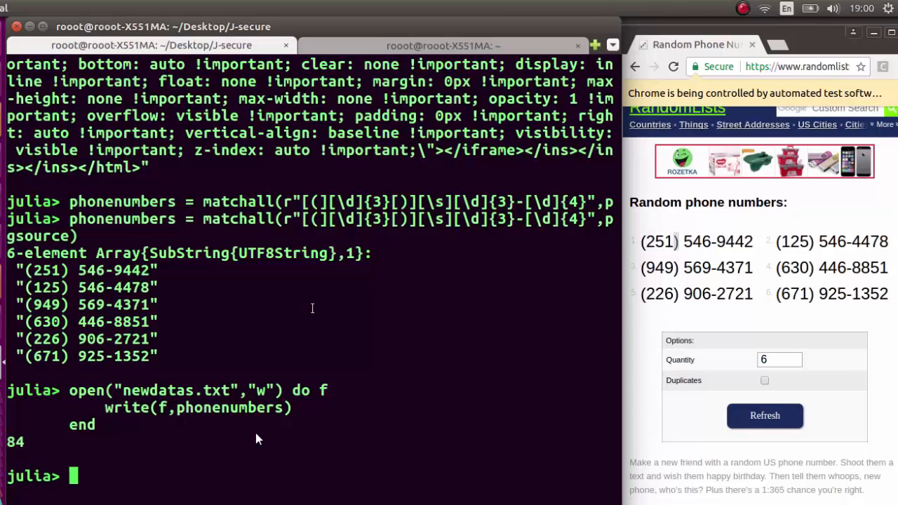
# Leave THANKS FOR WATCHING typed at the julia> prompt.
pyautogui.write('THANKS FOR')
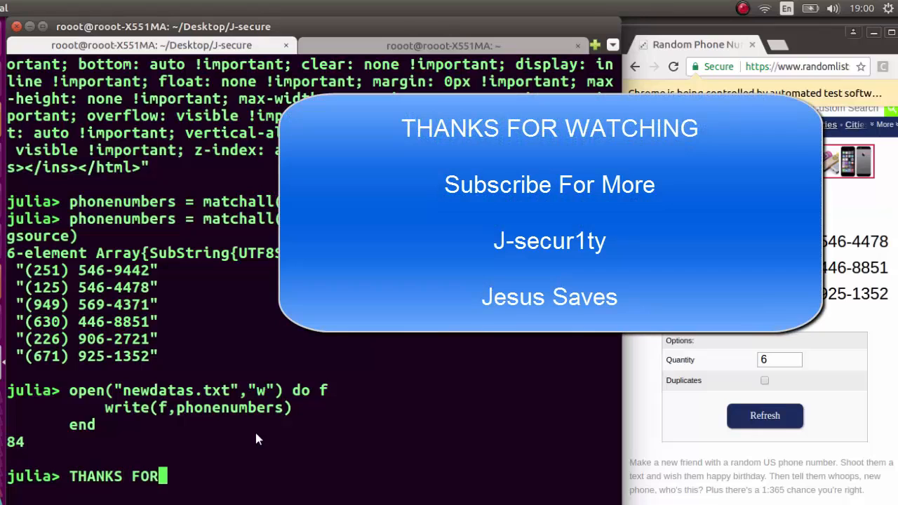
pyautogui.write('WATCHI')
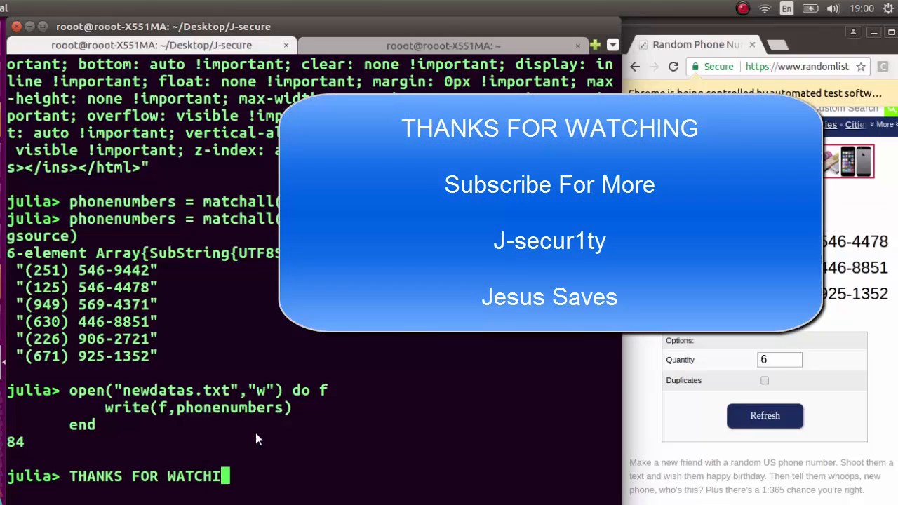
pyautogui.write('NG')
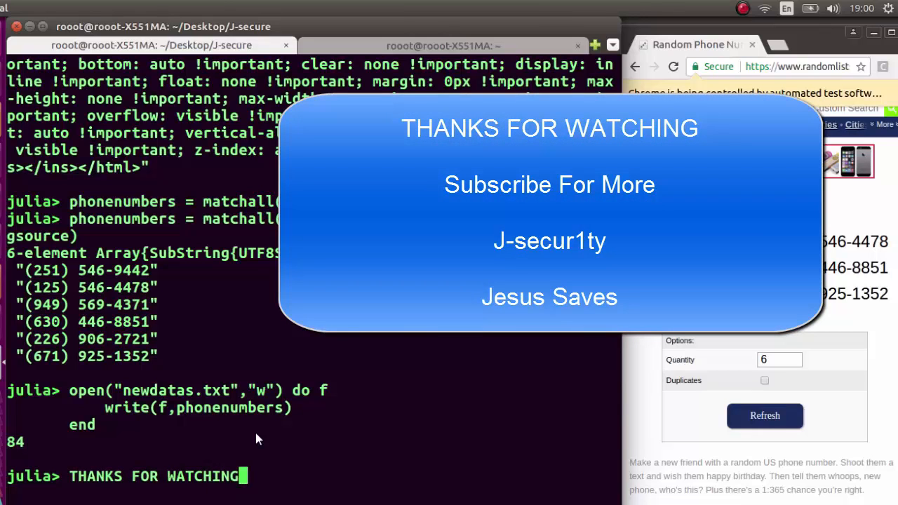